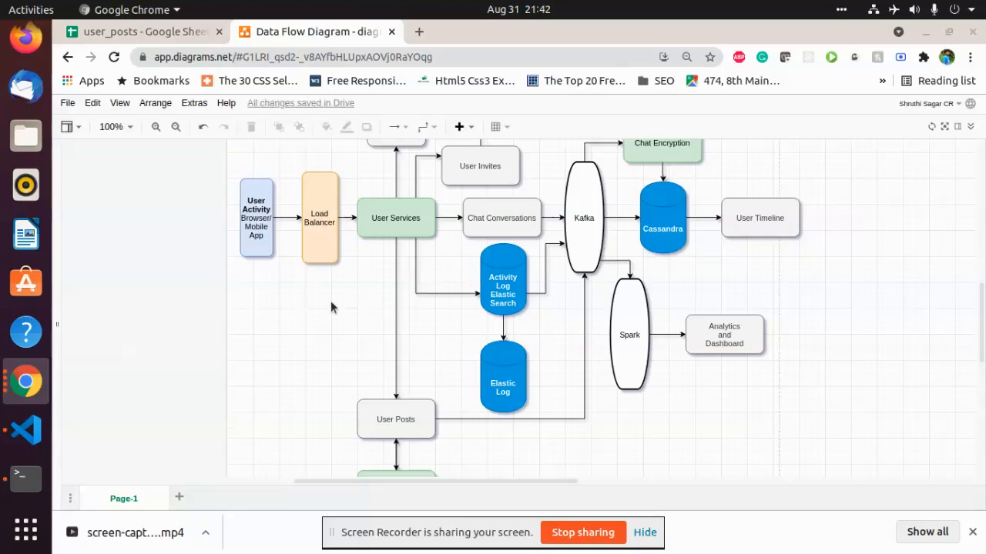
pyautogui.moveTo(302, 308)
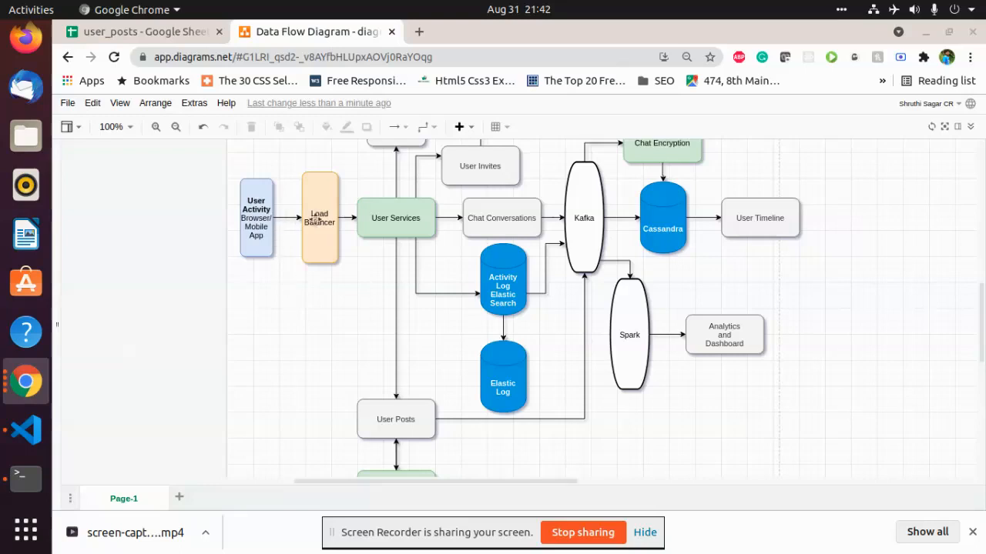
# Review elements of the data flow diagram in diagrams.net.
pyautogui.click(394, 219)
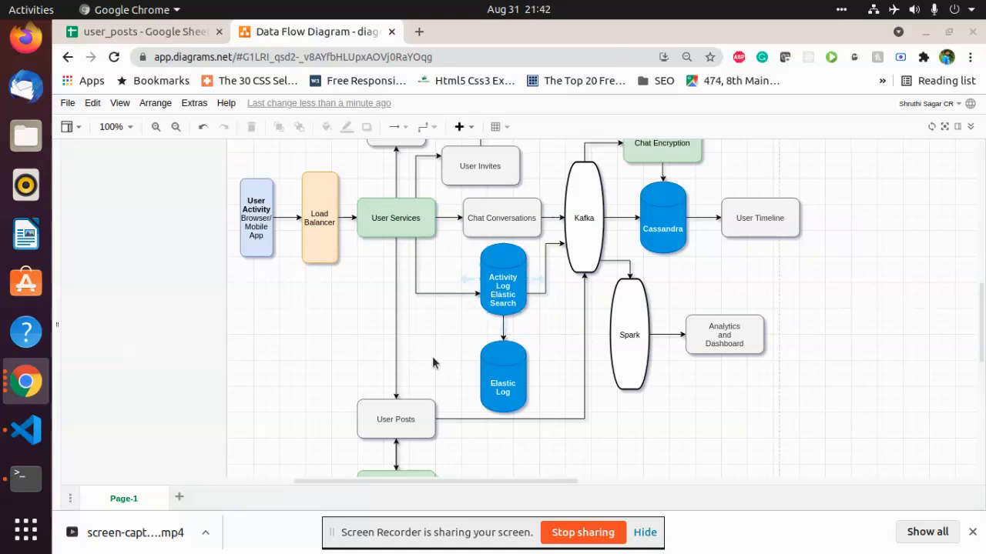
pyautogui.click(394, 419)
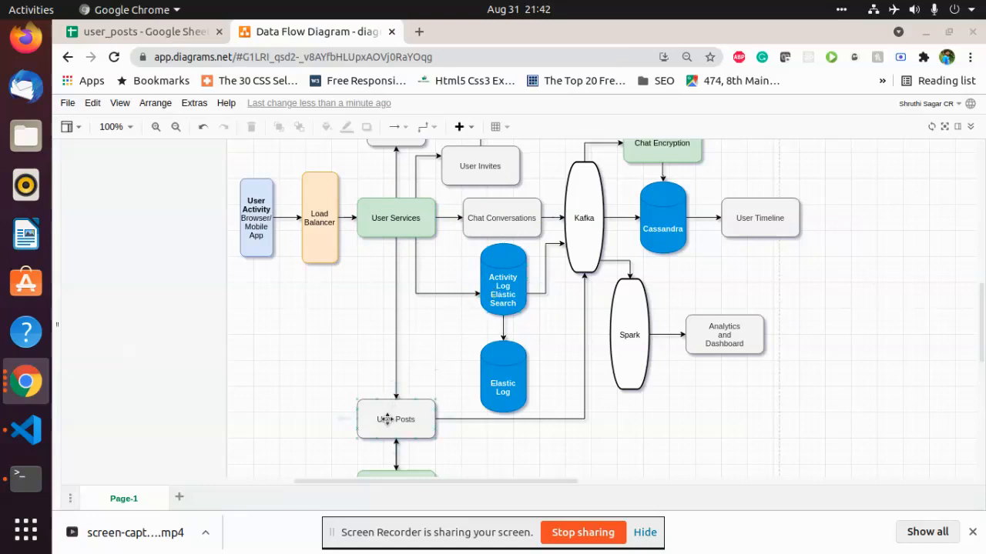
pyautogui.click(394, 217)
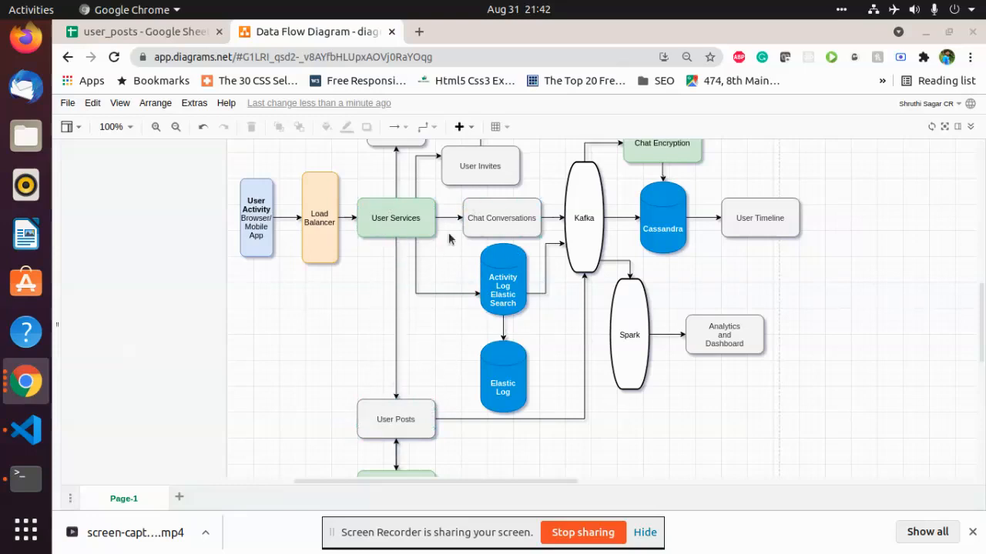
pyautogui.moveTo(567, 188)
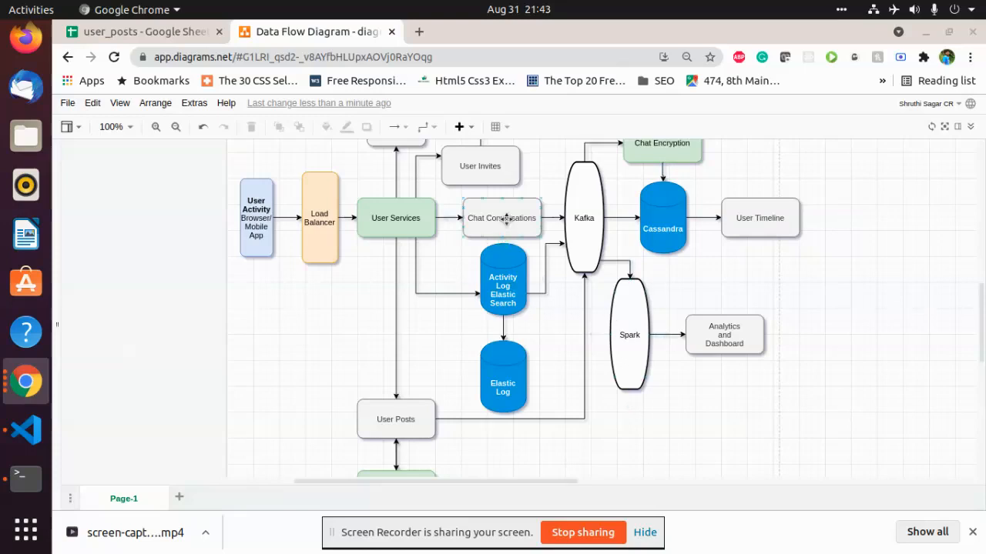
pyautogui.click(453, 428)
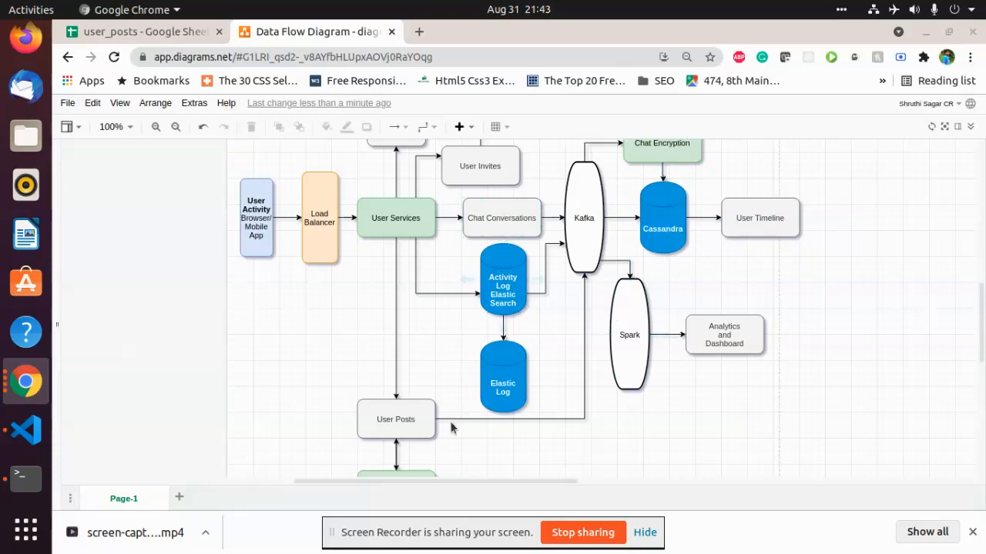
pyautogui.click(394, 419)
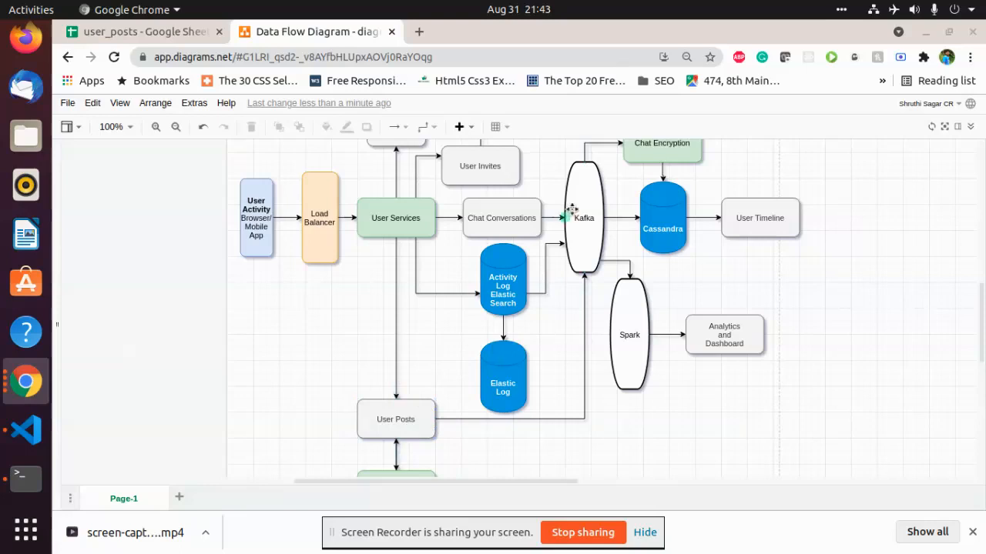
pyautogui.moveTo(667, 214)
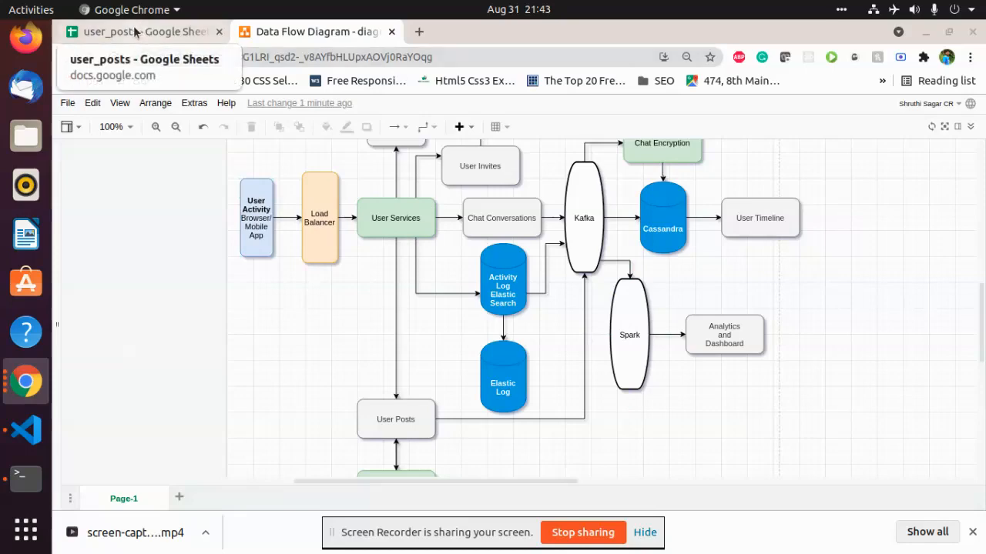
# Look over the user_posts spreadsheet, then return to the data flow diagram.
pyautogui.click(141, 31)
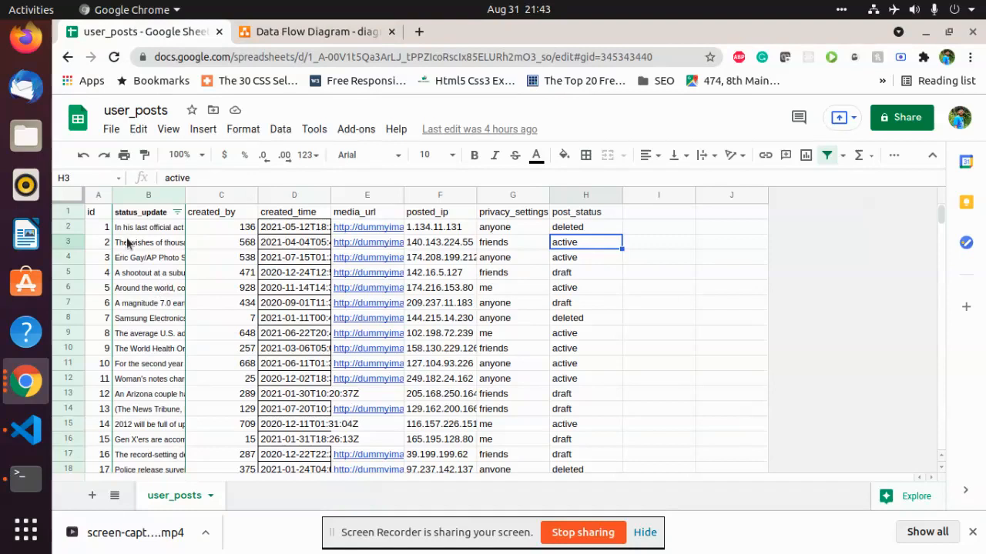
pyautogui.moveTo(207, 230)
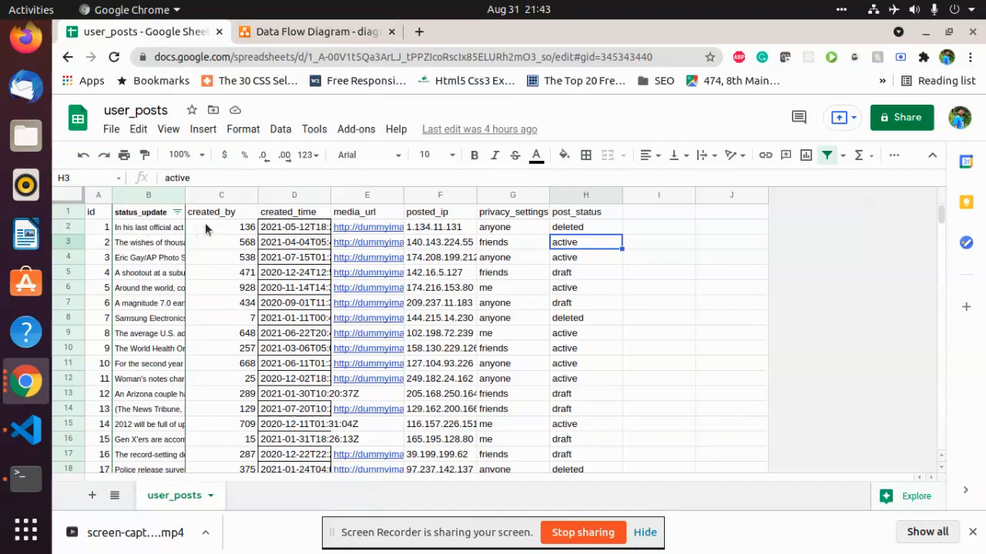
pyautogui.moveTo(536, 243)
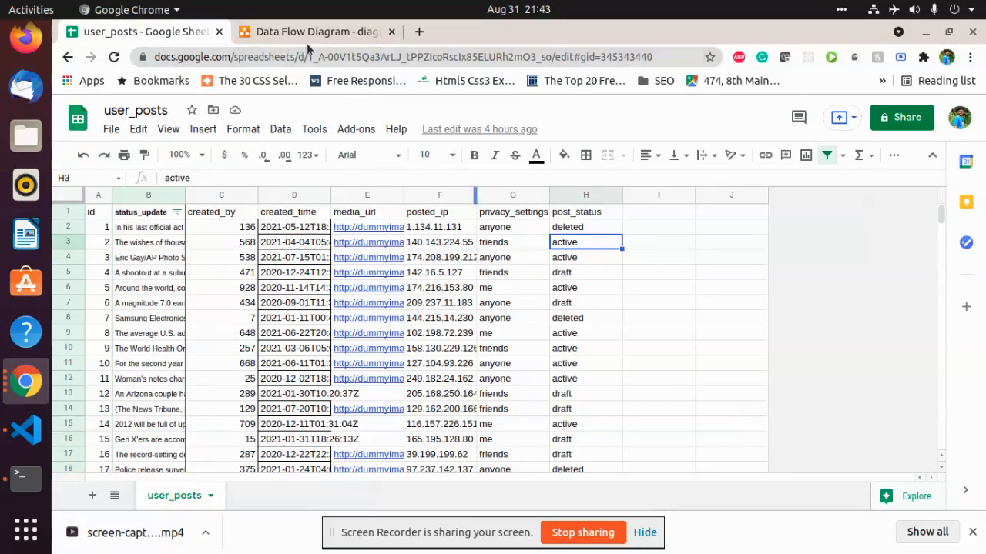
pyautogui.click(316, 31)
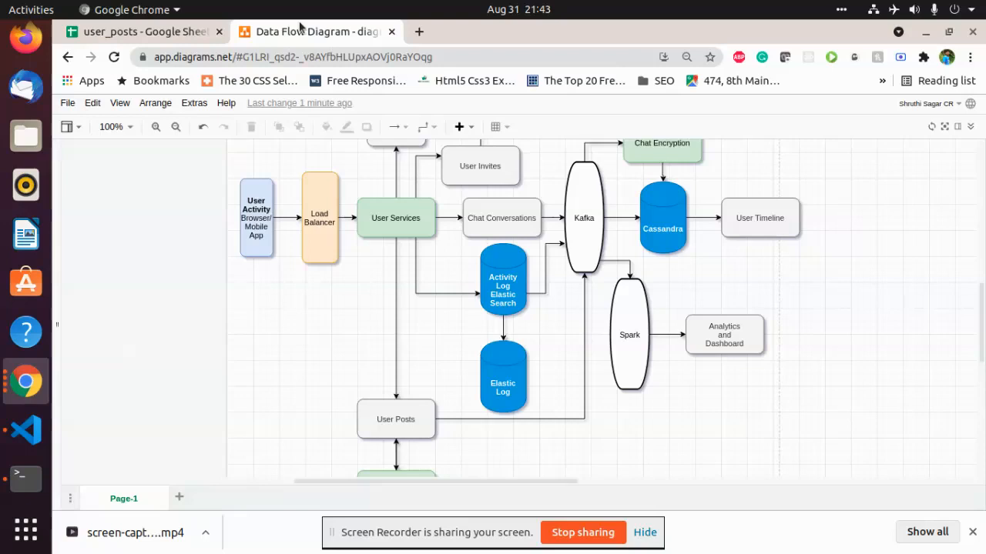
pyautogui.moveTo(240, 197)
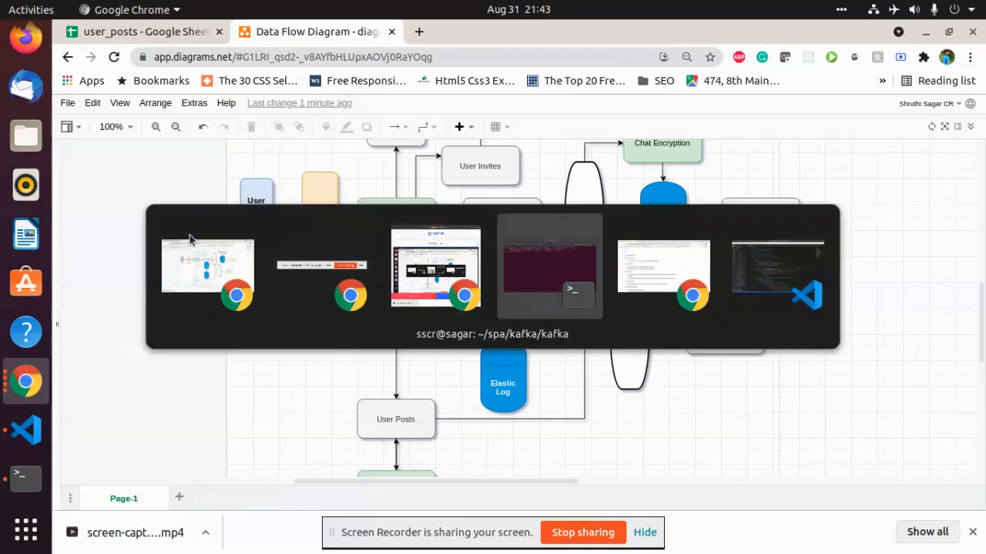
# Bring the terminal forward and view the kafka-topics describe output for topic kafka-spark.
pyautogui.click(549, 265)
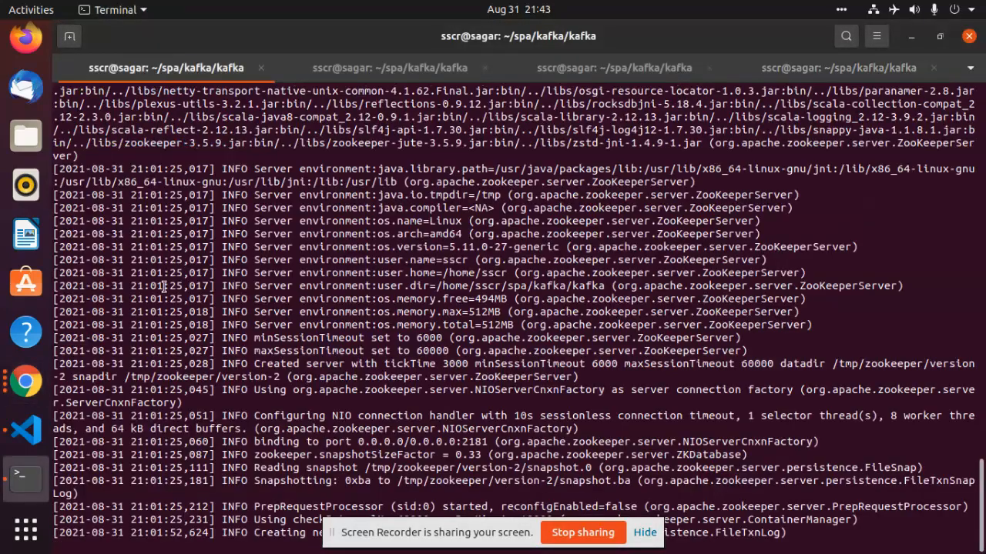
pyautogui.moveTo(157, 269)
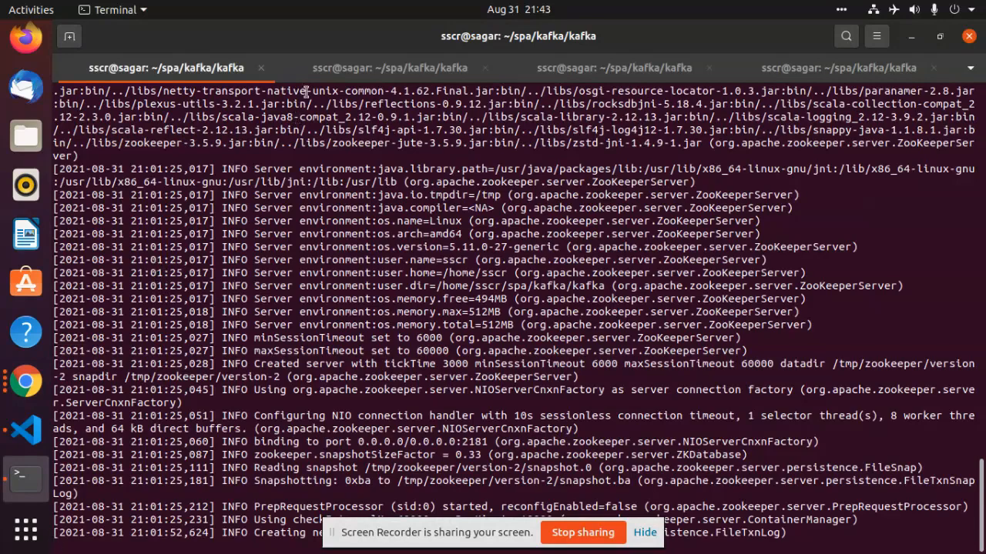
pyautogui.click(388, 68)
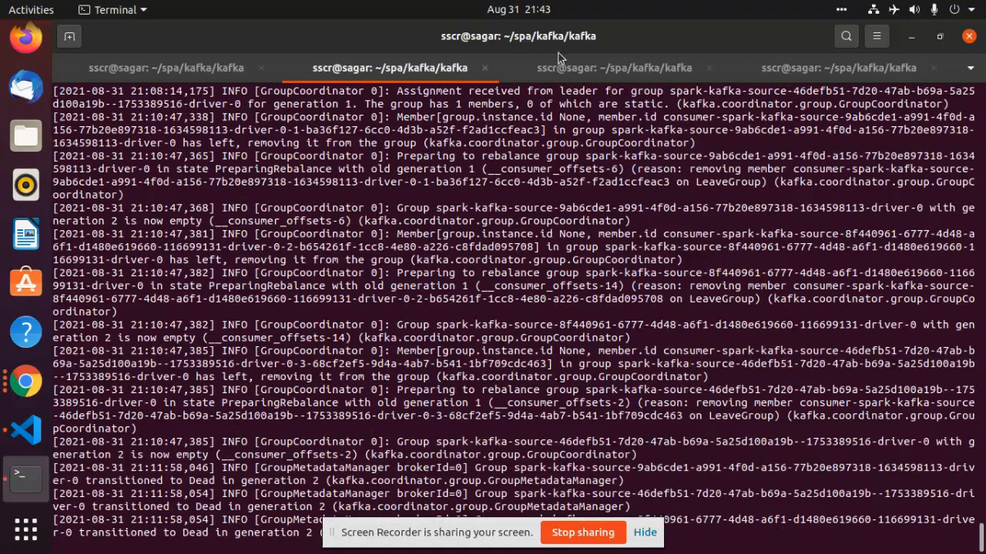
pyautogui.click(613, 68)
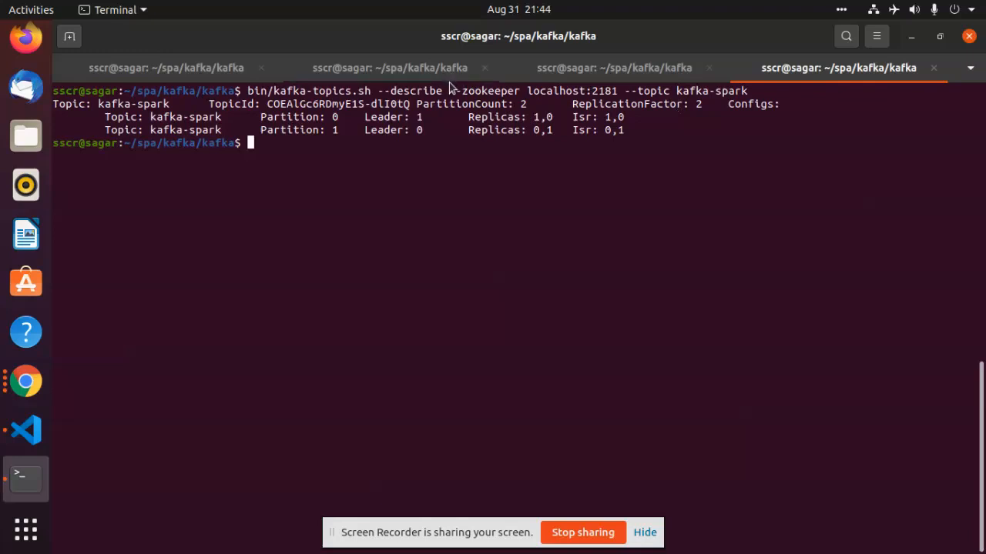
pyautogui.moveTo(419, 179)
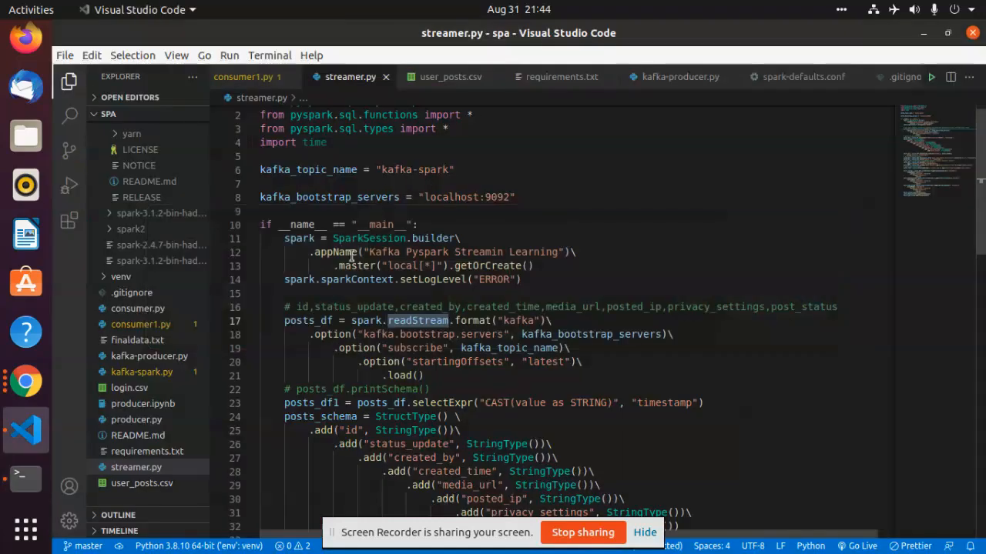
pyautogui.moveTo(608, 101)
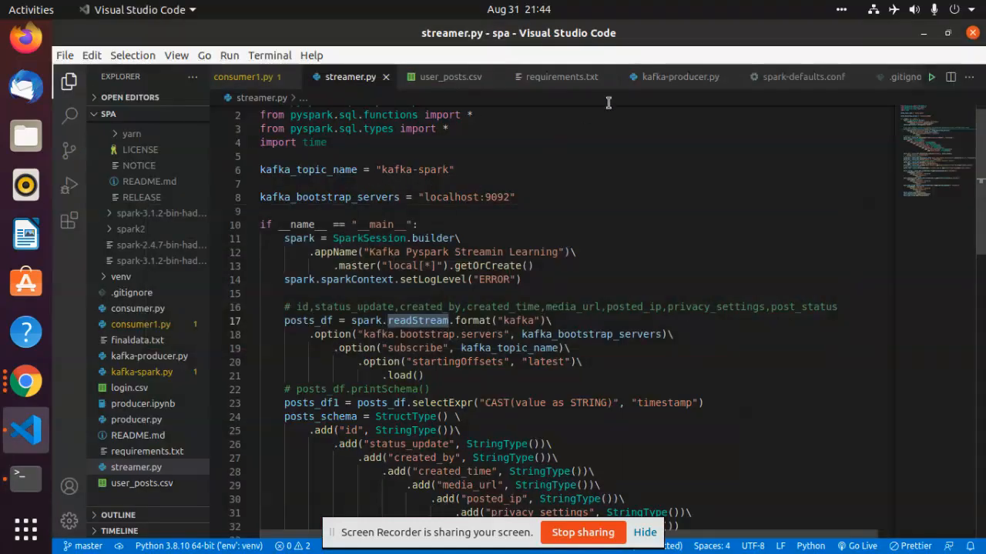
pyautogui.click(679, 77)
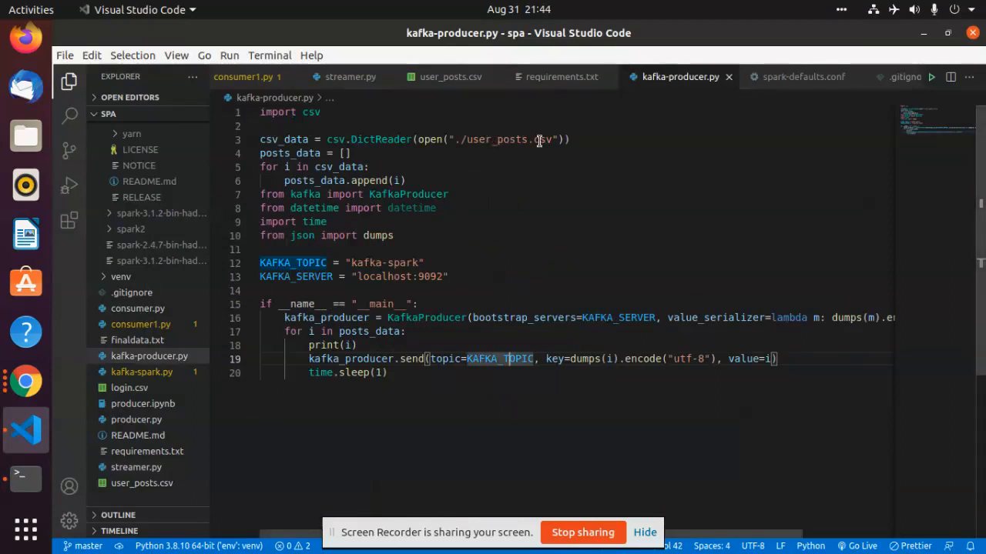
pyautogui.moveTo(445, 116)
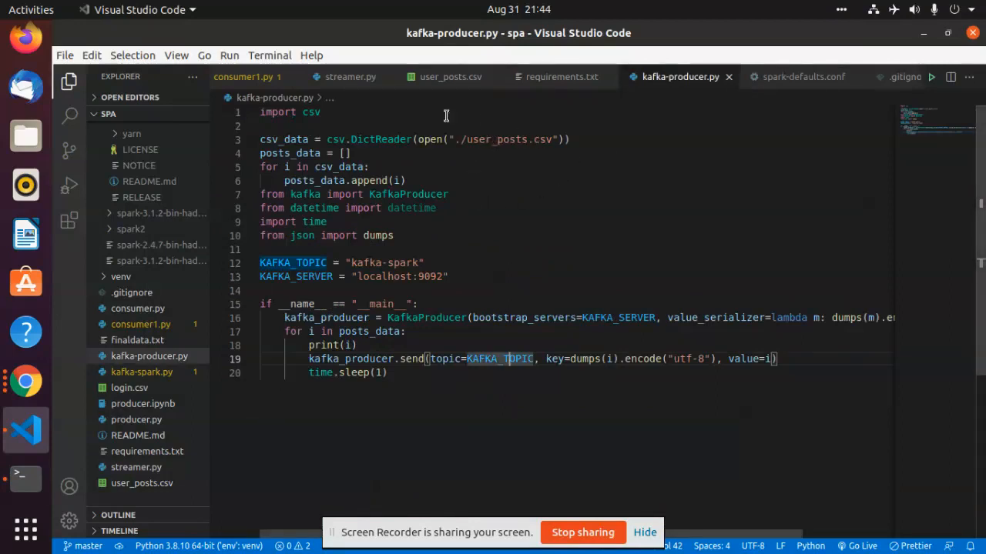
pyautogui.click(449, 77)
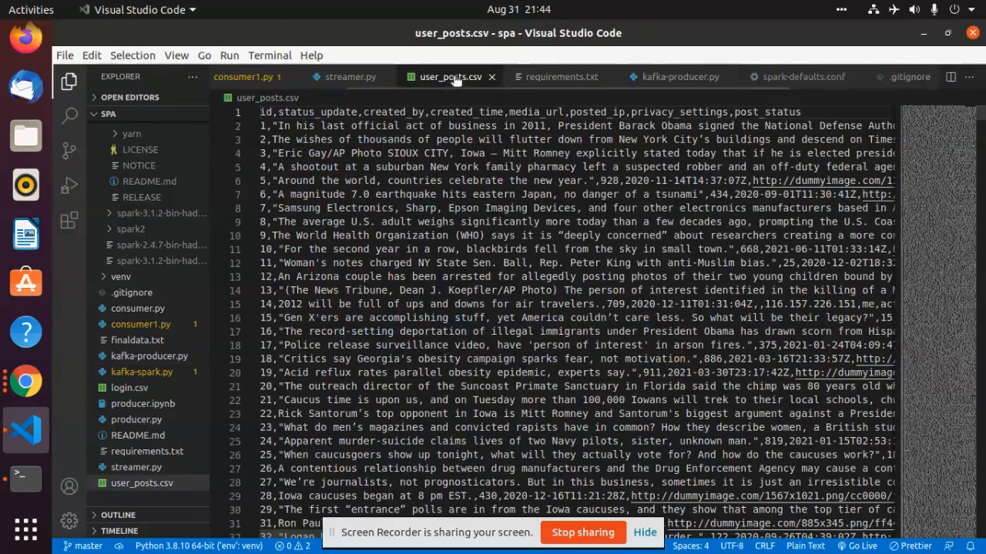
pyautogui.click(678, 77)
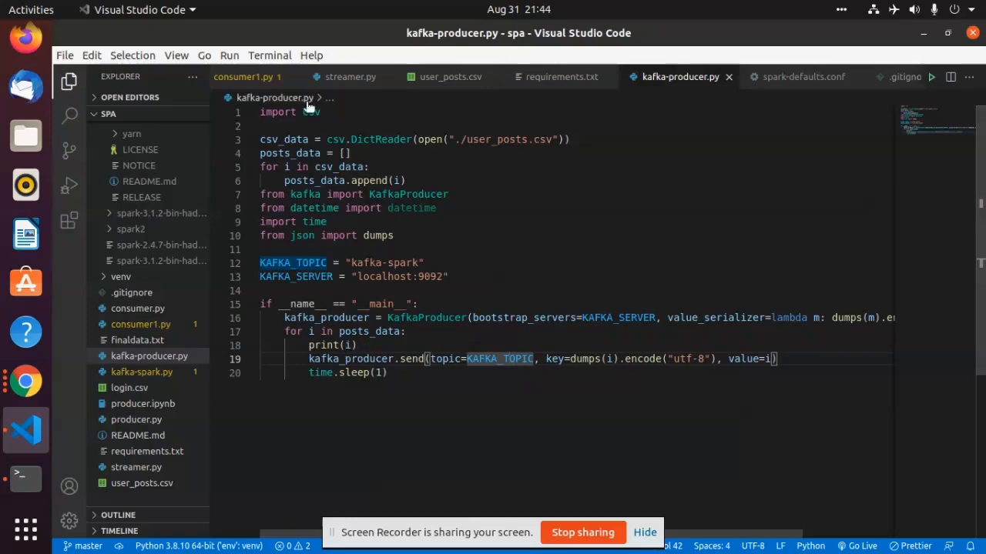
pyautogui.click(349, 77)
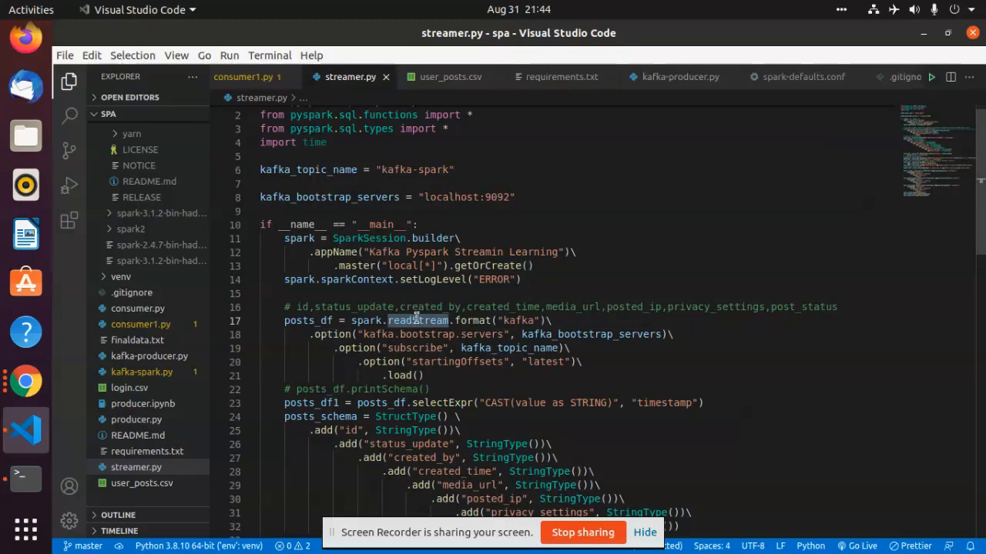
# Review the groupBy aggregations on created_by, post_status and year in streamer.py.
pyautogui.scroll(-3)
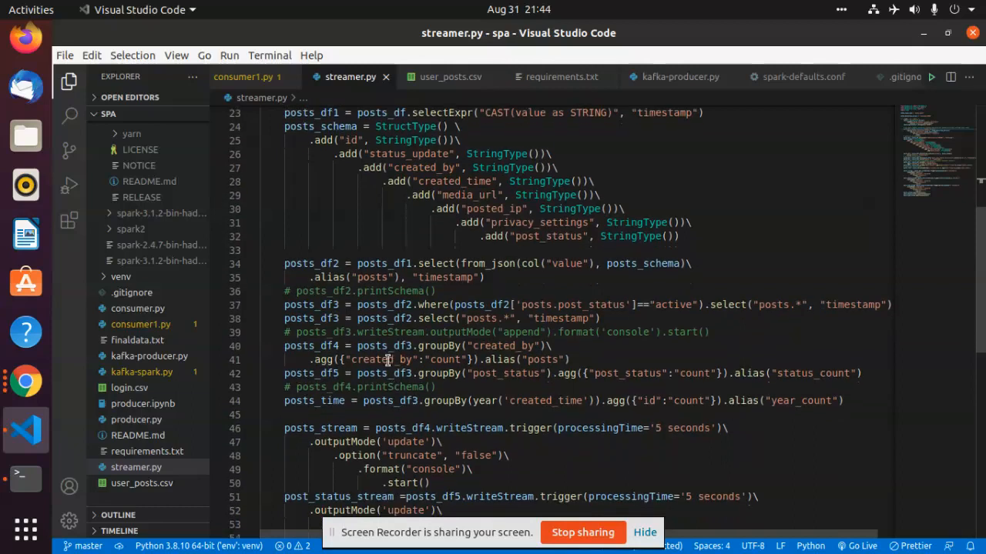
pyautogui.doubleClick(378, 361)
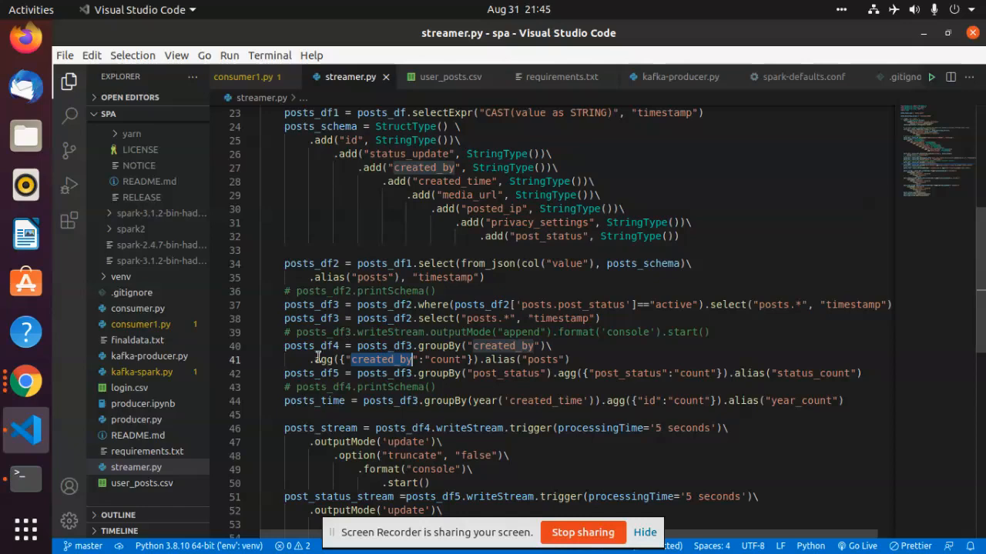
pyautogui.moveTo(311, 345)
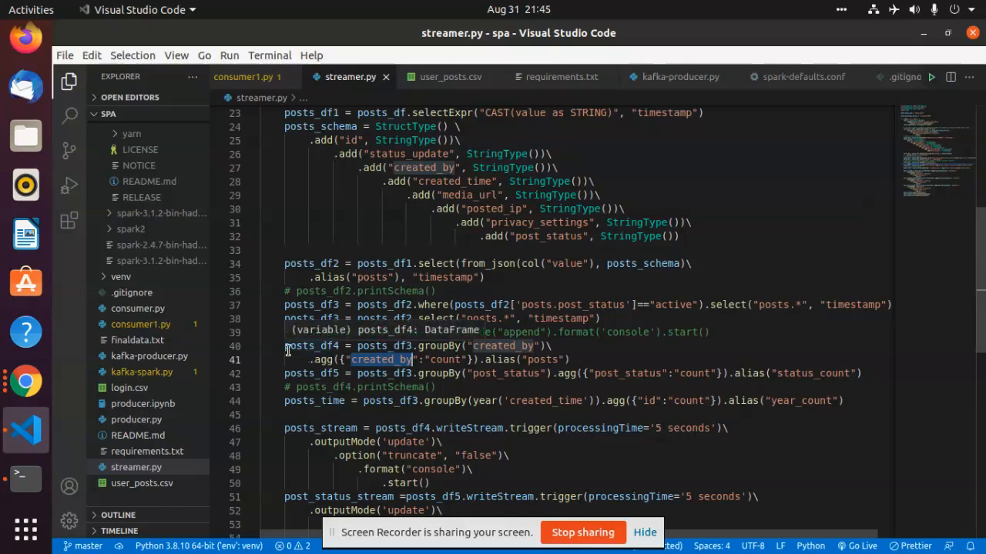
pyautogui.scroll(-3)
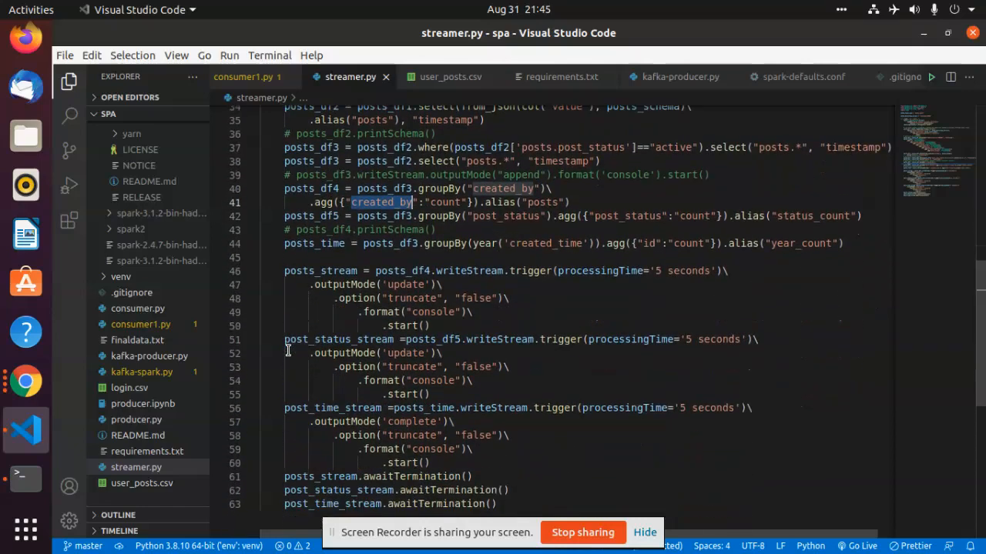
pyautogui.moveTo(510, 223)
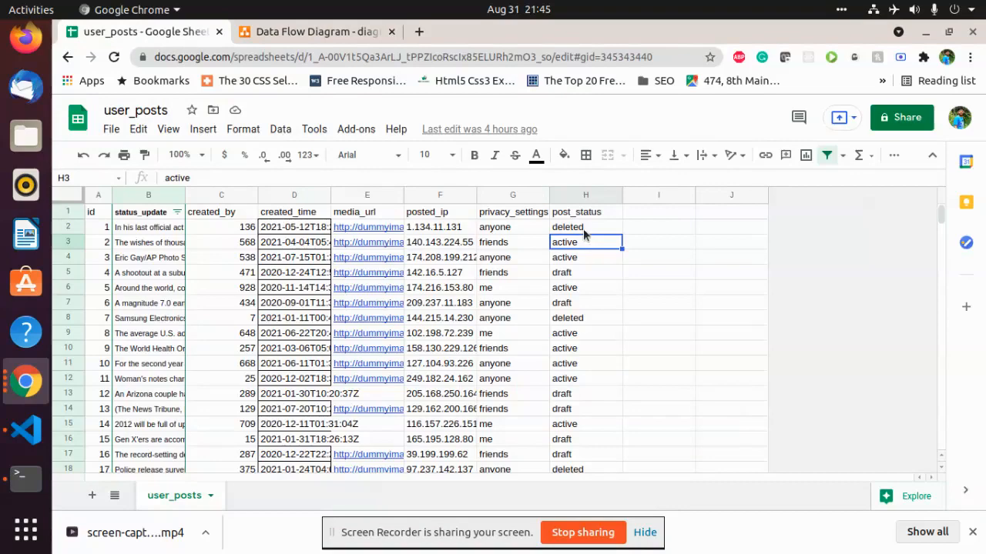
pyautogui.moveTo(579, 277)
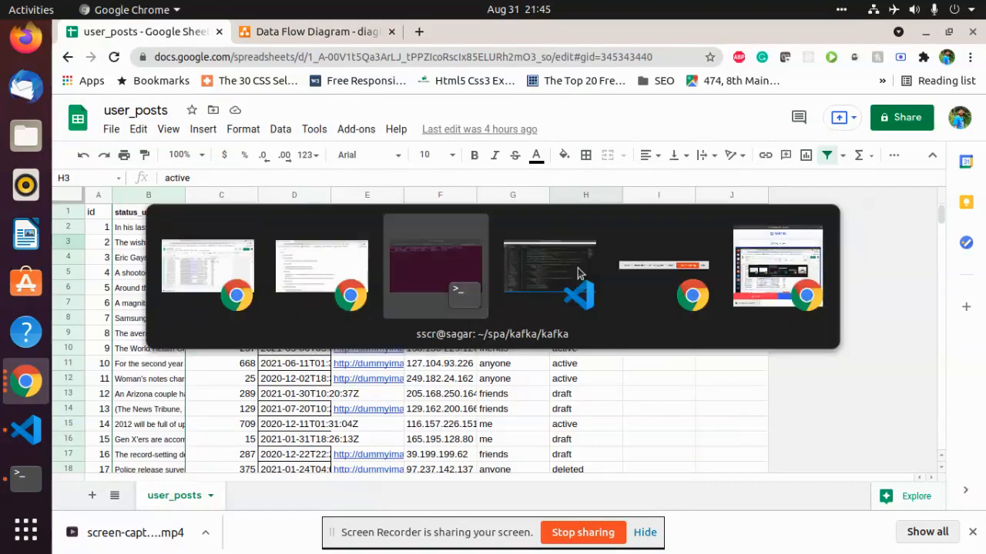
# Check the created_time and post_status columns, then return to streamer.py in the editor.
pyautogui.click(548, 274)
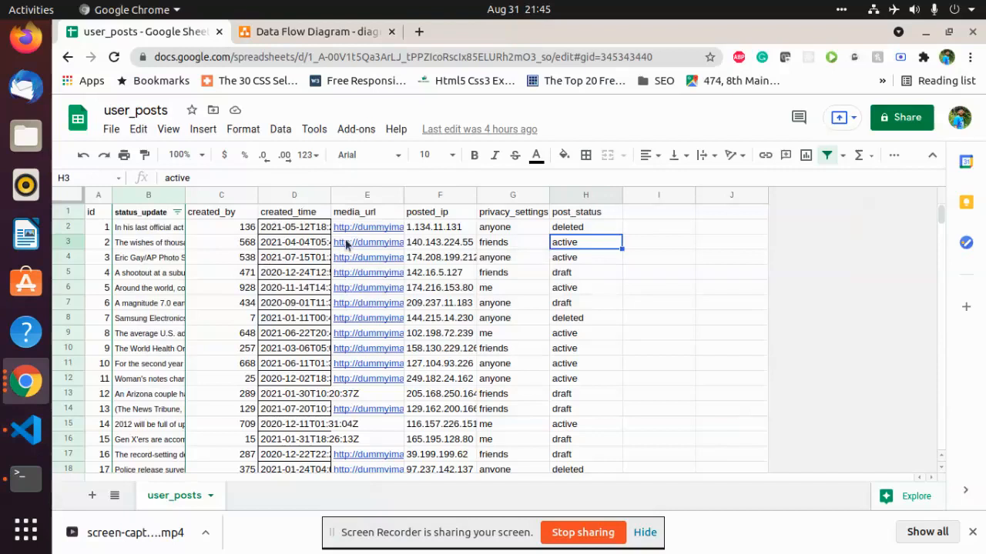
pyautogui.moveTo(302, 224)
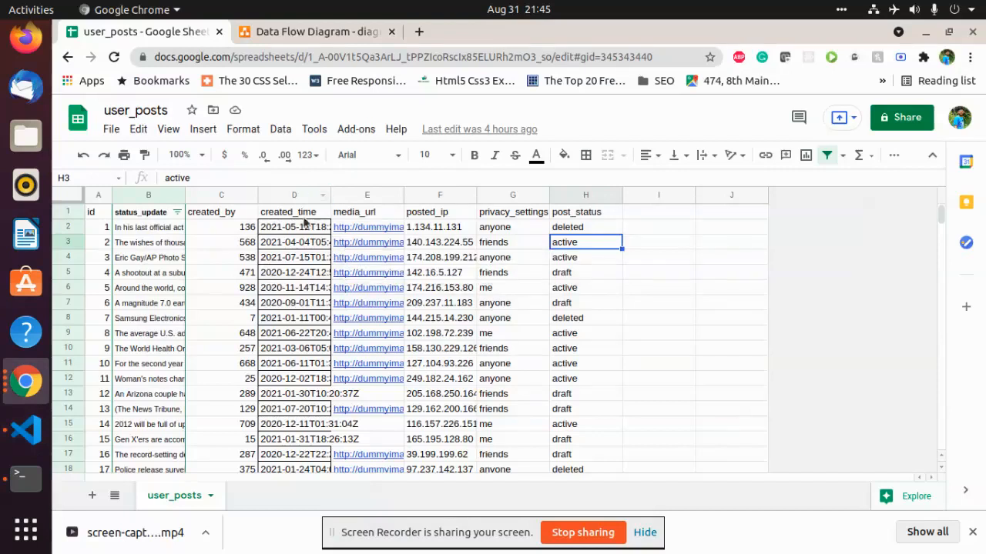
pyautogui.moveTo(279, 275)
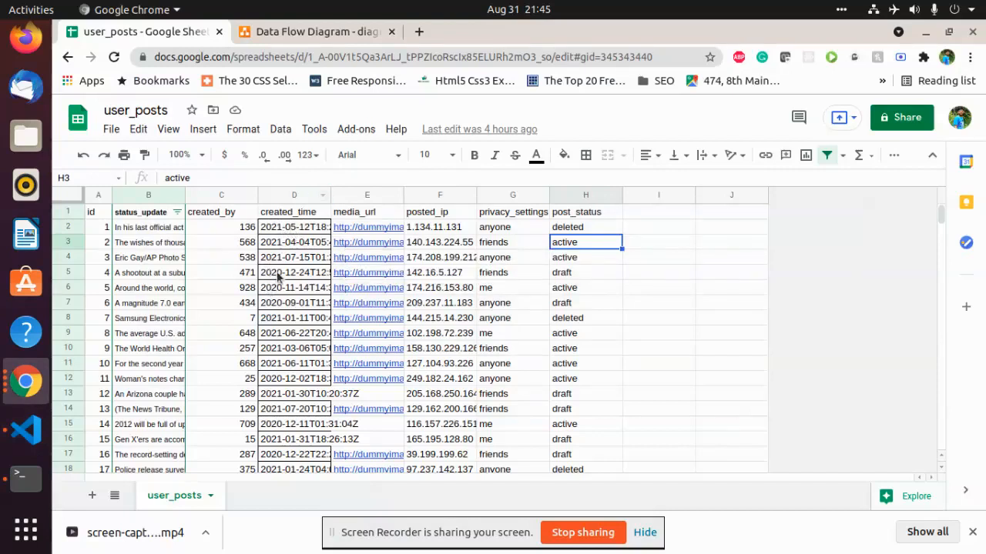
pyautogui.press('alt+Tab')
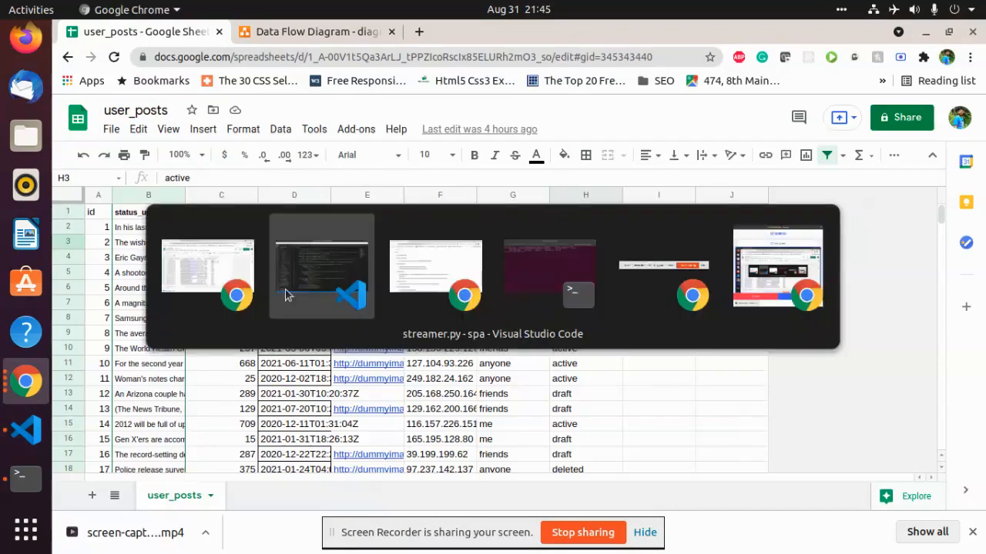
pyautogui.click(320, 265)
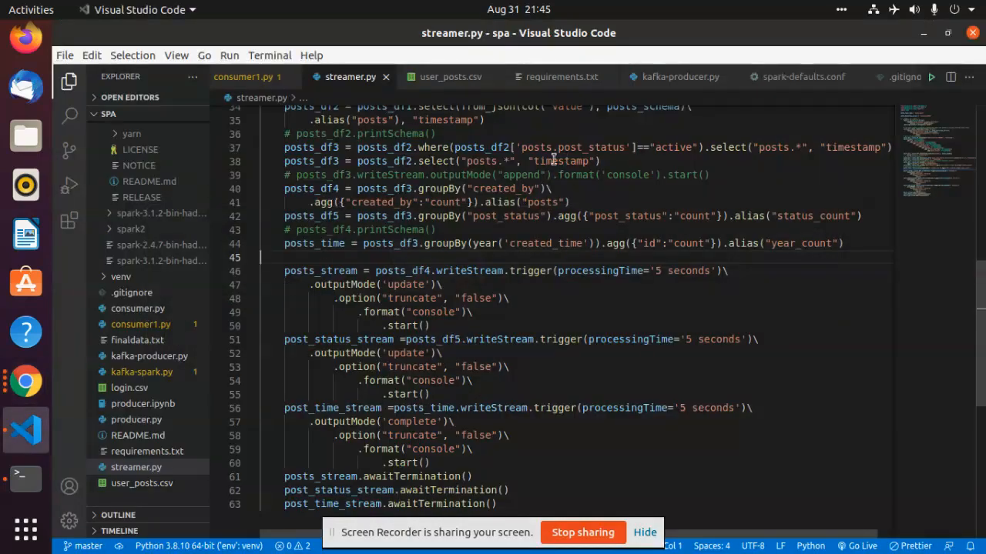
pyautogui.moveTo(677, 77)
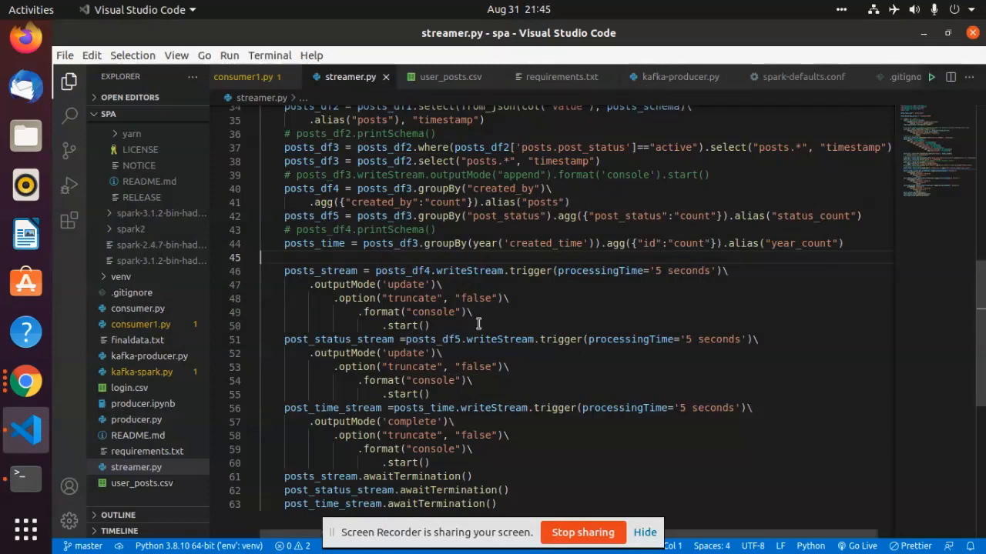
pyautogui.moveTo(489, 292)
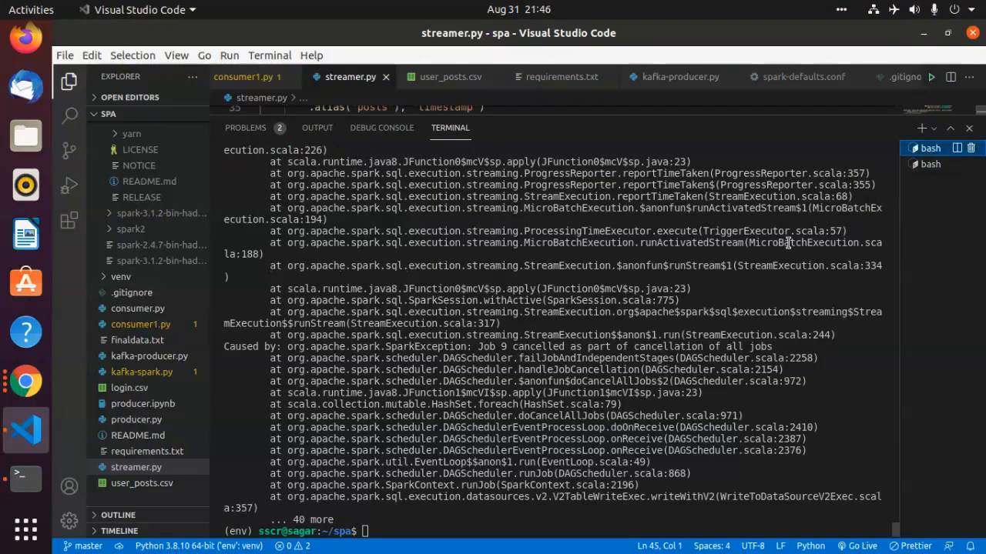
# Run spark-submit with the spark-sql-kafka-0-10_2.12:3.1.2 package on streamer.py.
pyautogui.write('spark-submit --packages org.apache.spark:spark-sql-kafka-0-10_2.12:3.1.2 streamer.py')
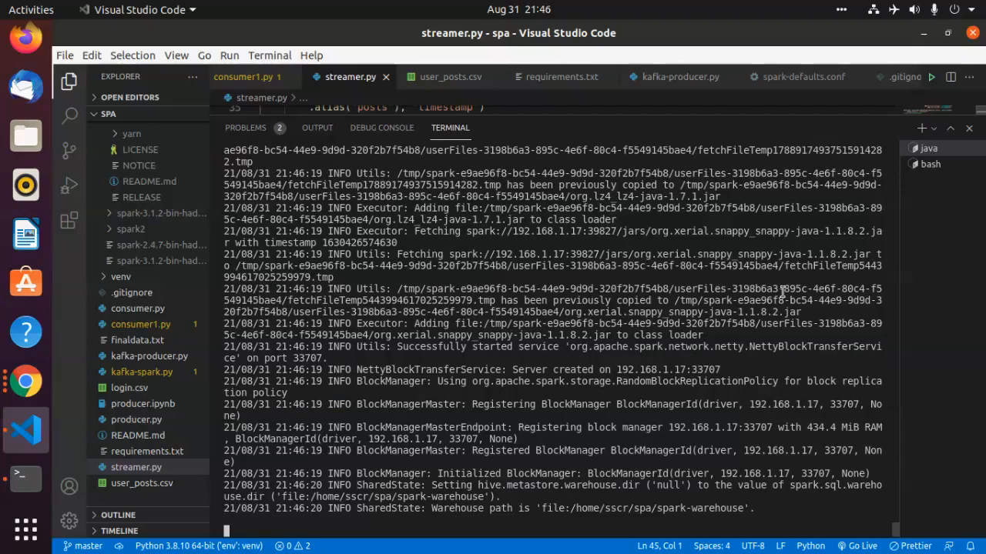
pyautogui.moveTo(930, 164)
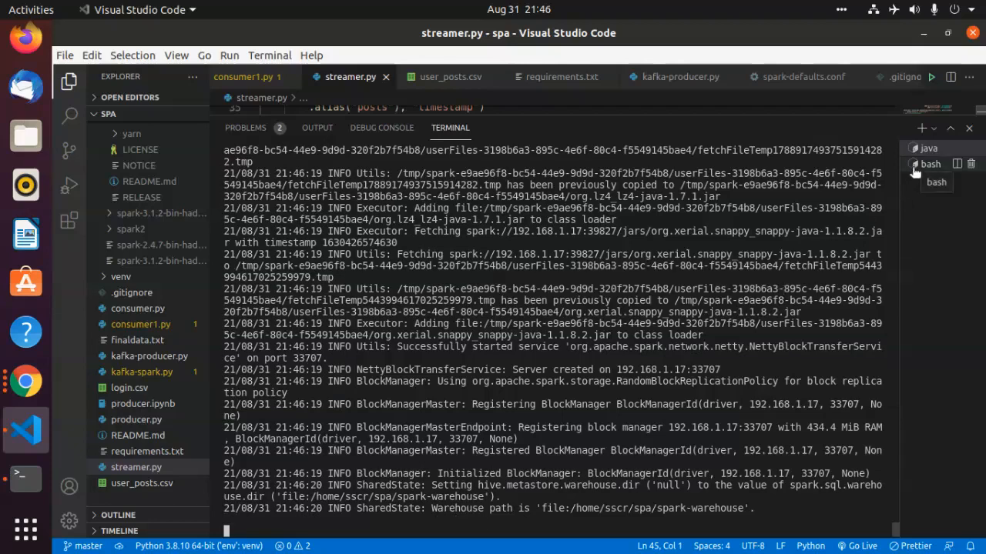
# In the second terminal, abandon a git push line and start python kafka-producer.py.
pyautogui.click(928, 163)
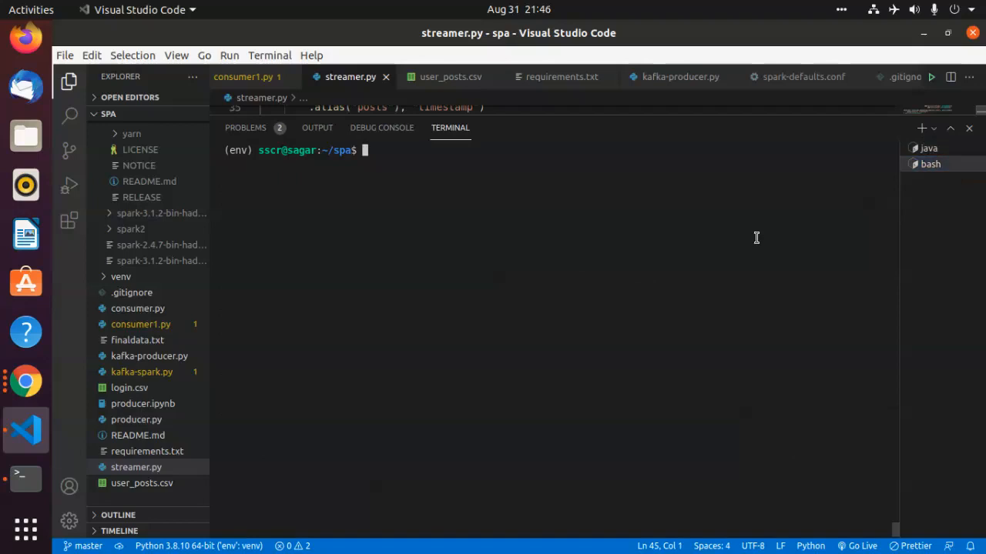
pyautogui.write('git push origin master')
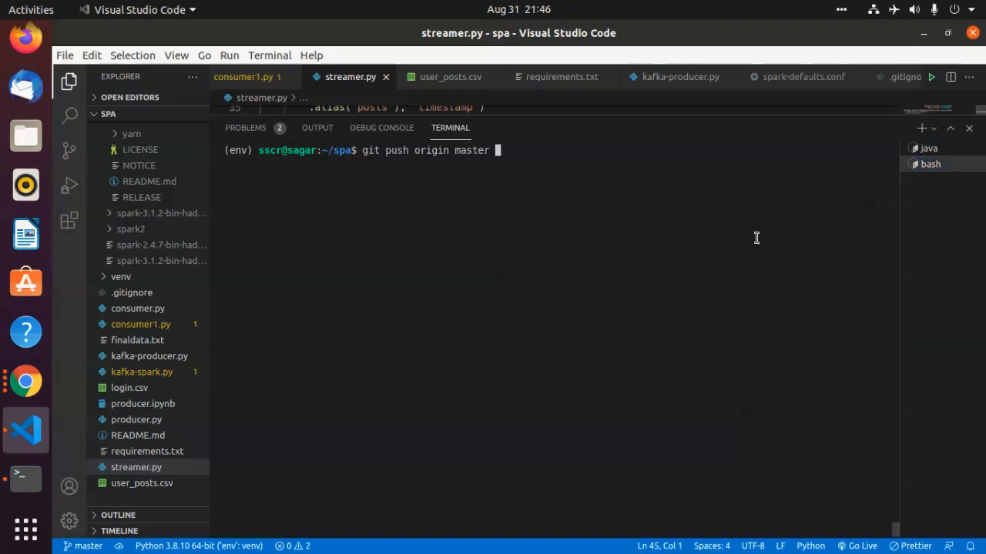
pyautogui.press('ctrl+c')
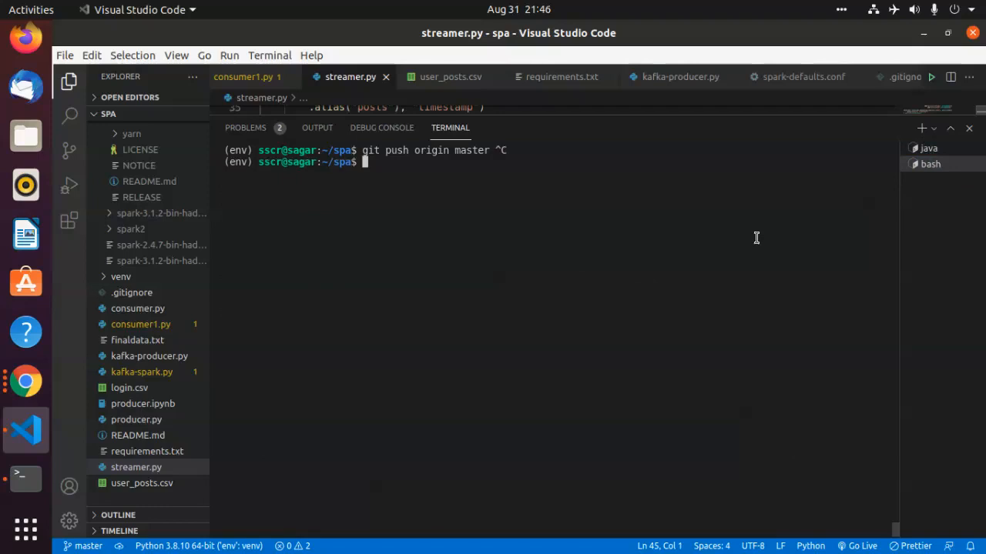
pyautogui.write('python')
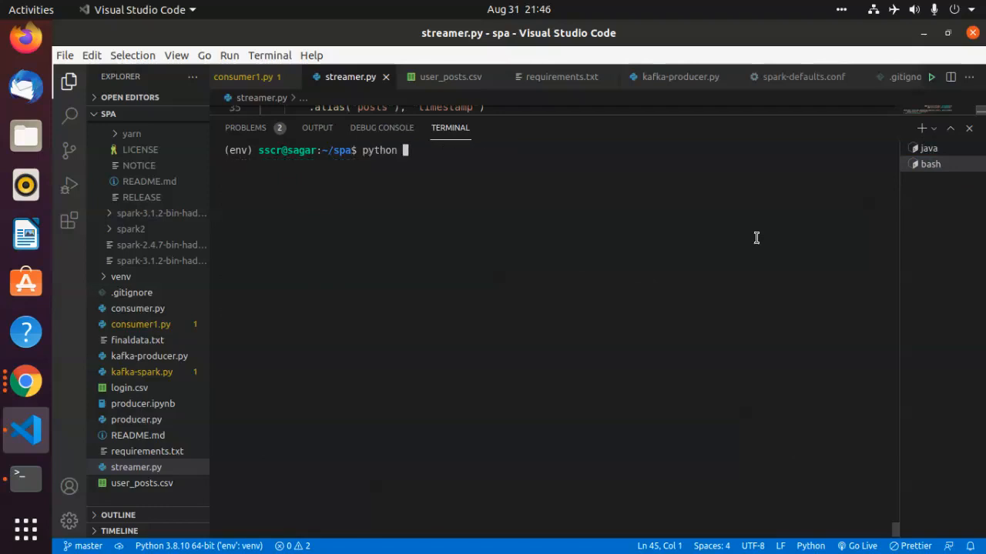
pyautogui.write('kafka-')
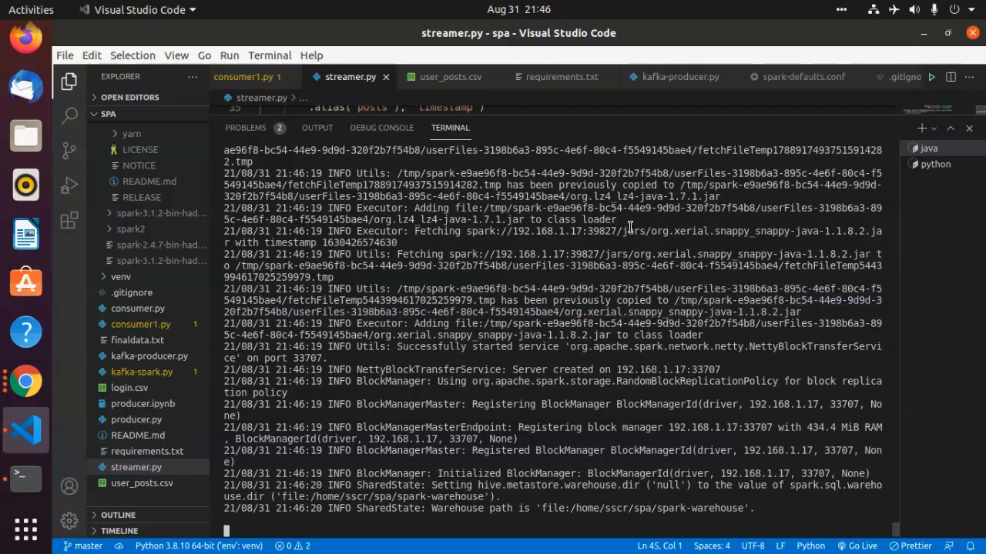
pyautogui.moveTo(552, 340)
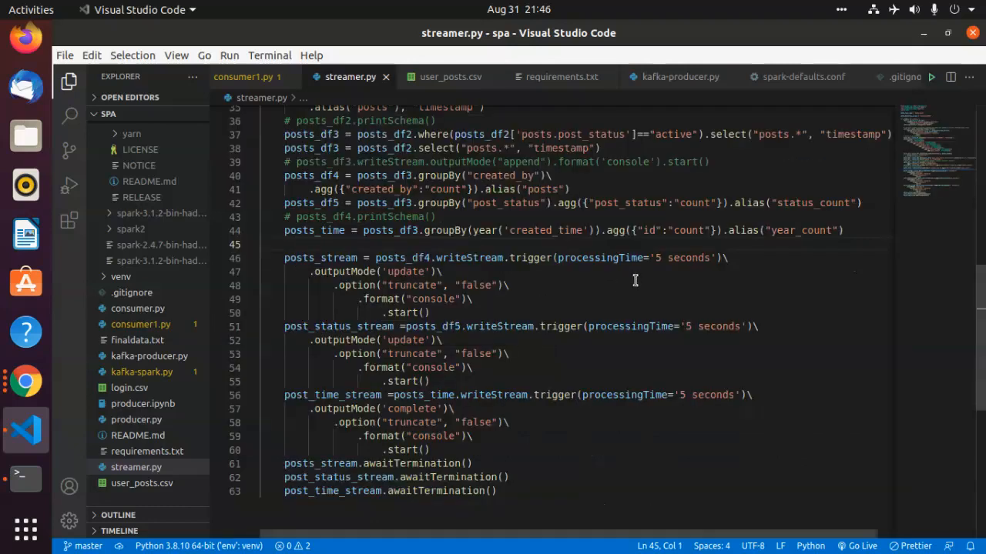
pyautogui.moveTo(609, 265)
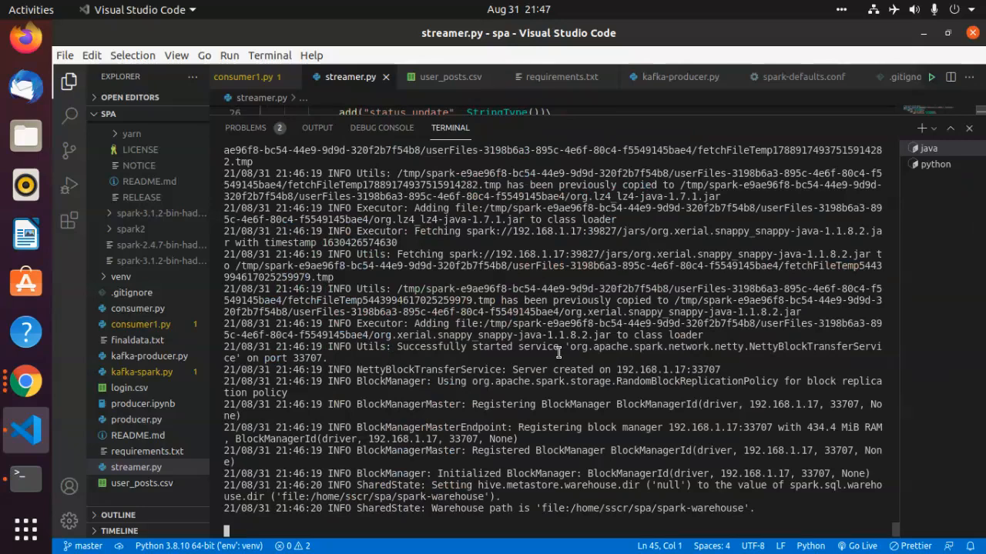
# Scroll the terminal to the Batch 0 tables with empty post_status and year counts.
pyautogui.scroll(-3)
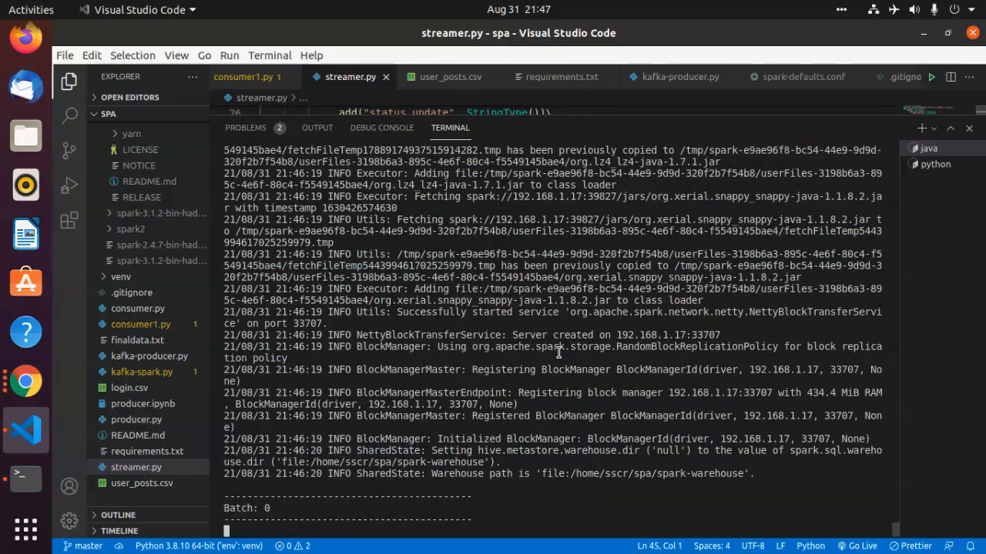
pyautogui.scroll(-3)
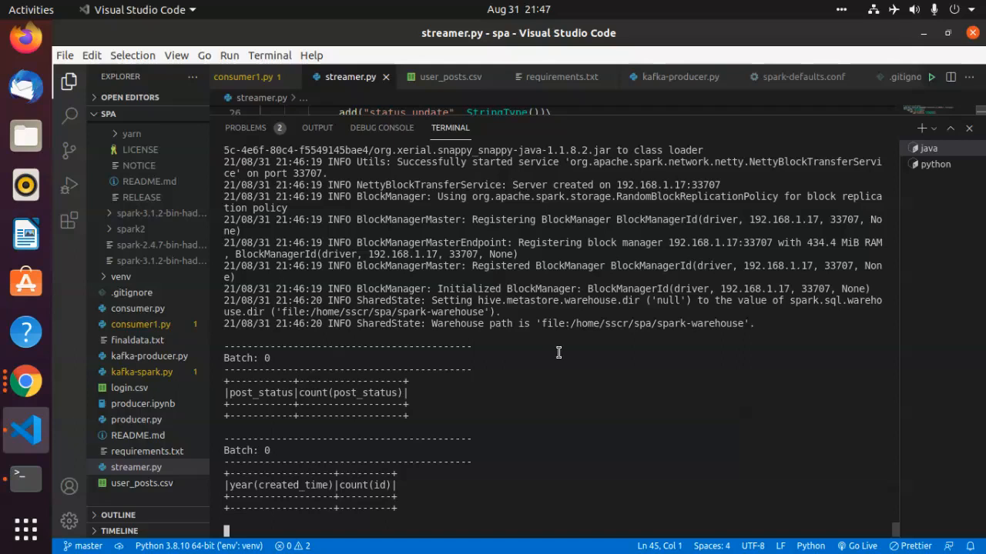
pyautogui.scroll(-3)
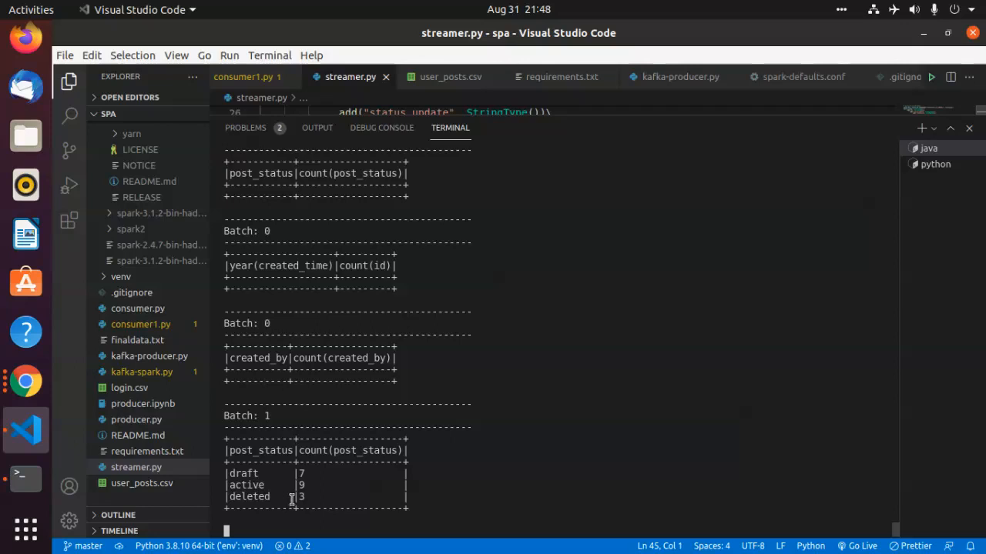
# Scroll through the Batch 1 post_status, year and created_by count tables.
pyautogui.scroll(-3)
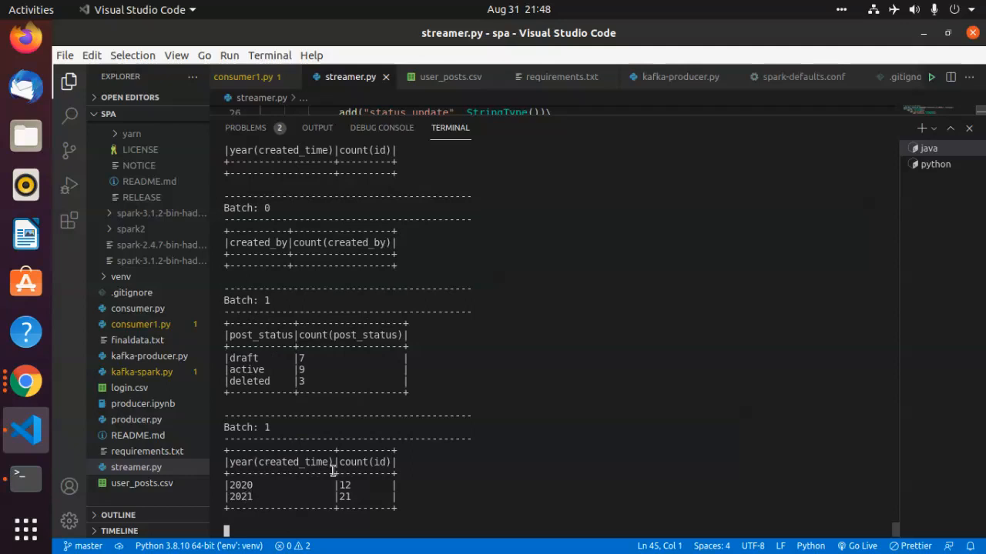
pyautogui.moveTo(354, 478)
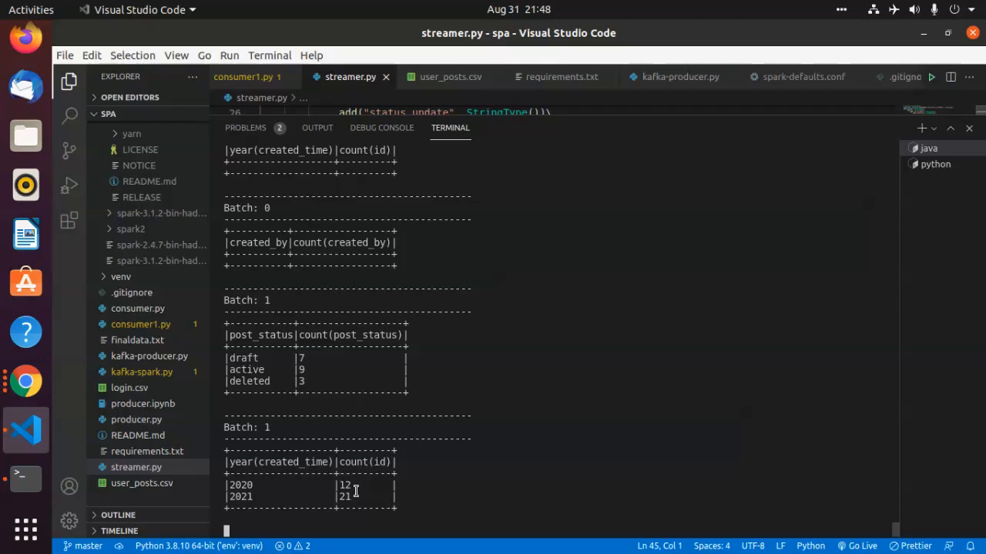
pyautogui.scroll(-3)
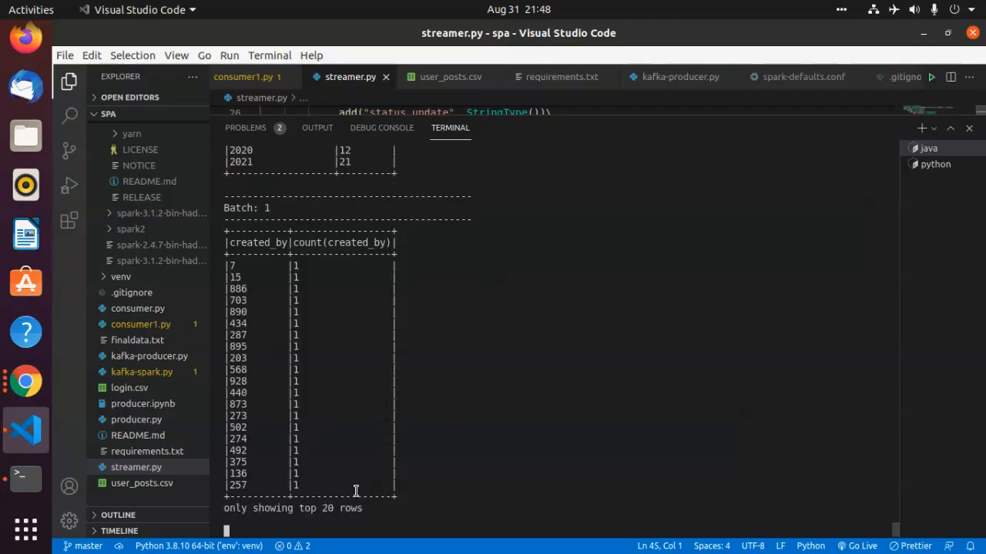
pyautogui.moveTo(253, 271)
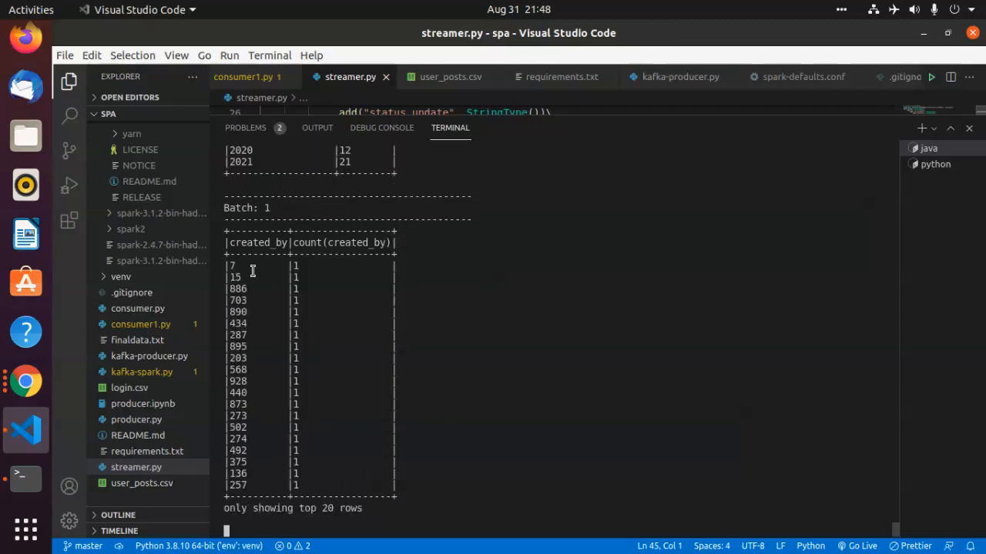
pyautogui.moveTo(217, 494)
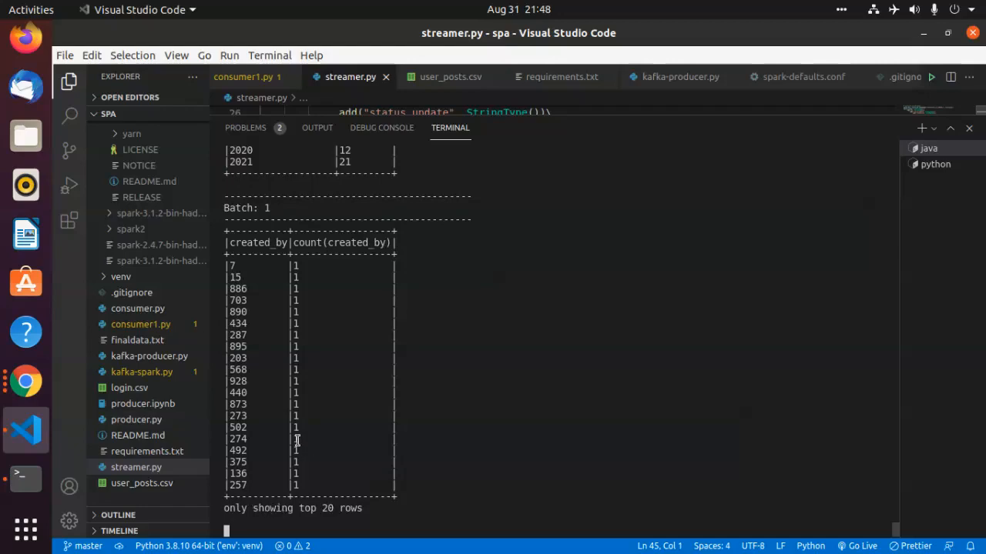
pyautogui.moveTo(933, 178)
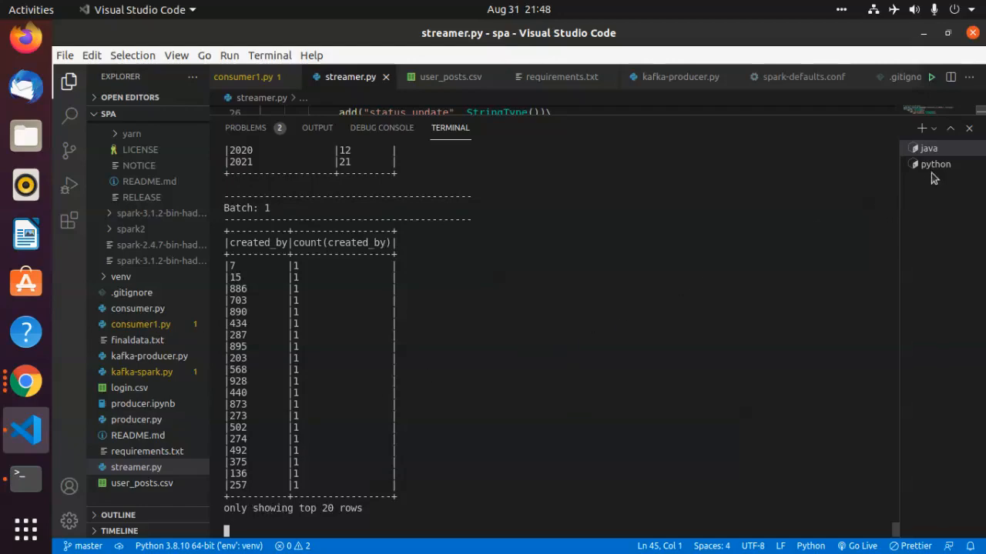